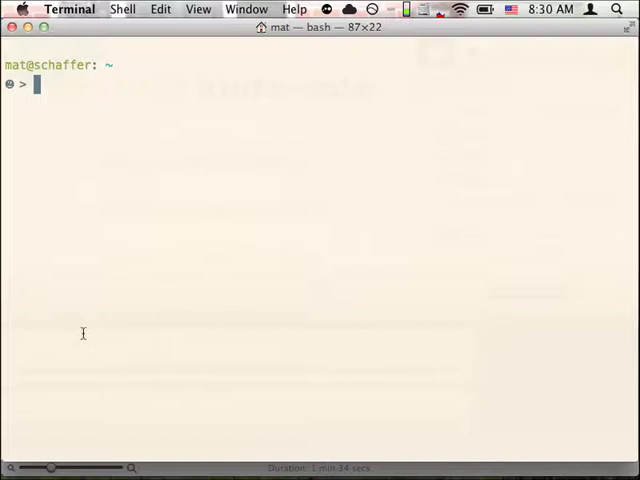
- Install the knife-solo gem with its dependencies, including chef
{"action": "type", "text": "gem"}
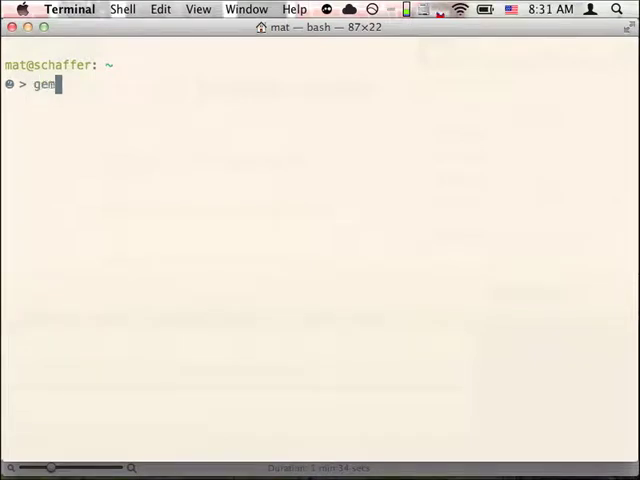
{"action": "type", "text": "install knife-so"}
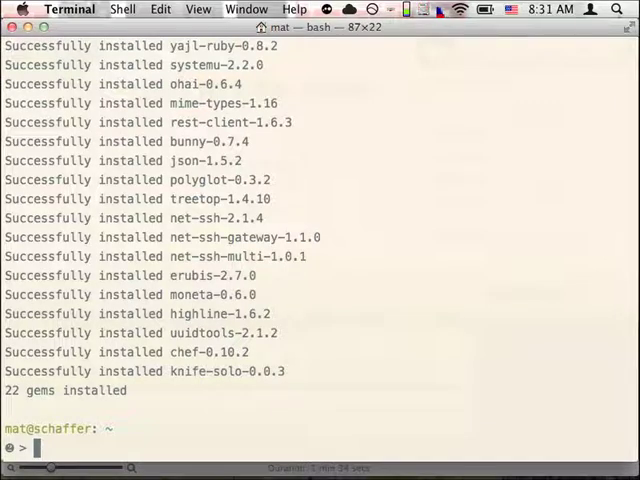
- Generate a default knife configuration with 'knife configure -r . --defaults'
{"action": "type", "text": "knife"}
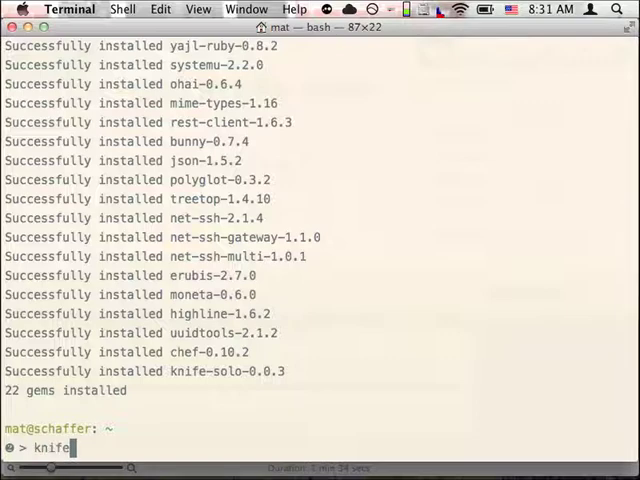
{"action": "type", "text": "configu"}
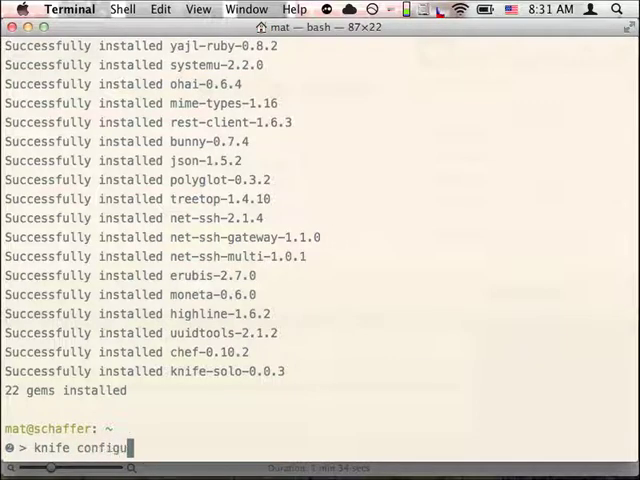
{"action": "type", "text": "-r"}
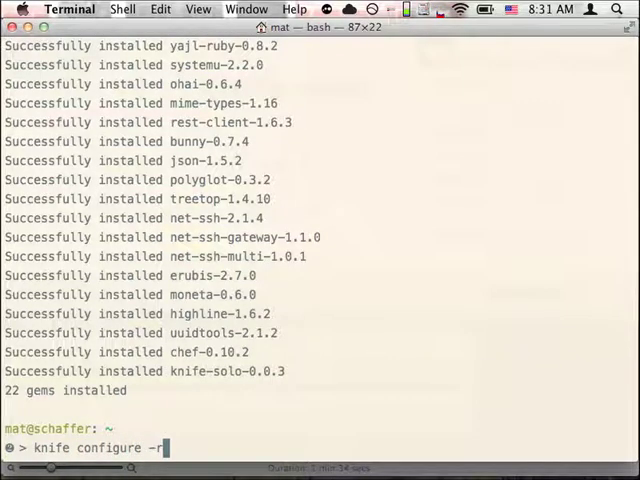
{"action": "type", "text": ". --defaults"}
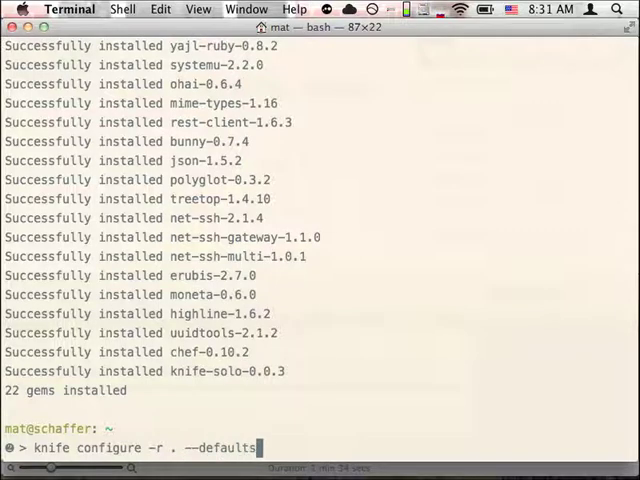
{"action": "key", "text": "Return"}
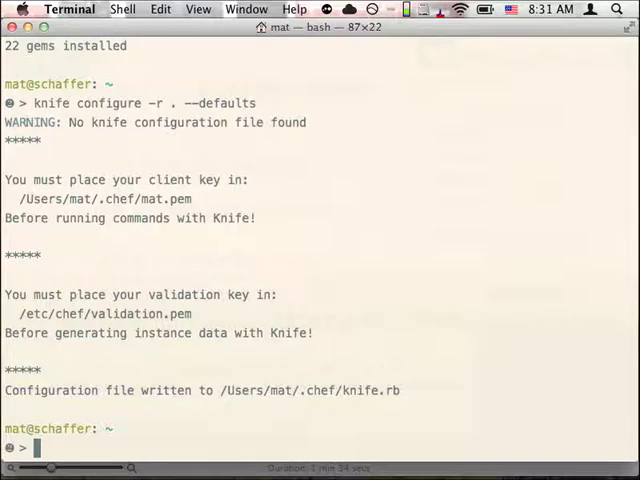
- Create the solodemo knife kitchen, move into it and switch to the browser
{"action": "type", "text": "k"}
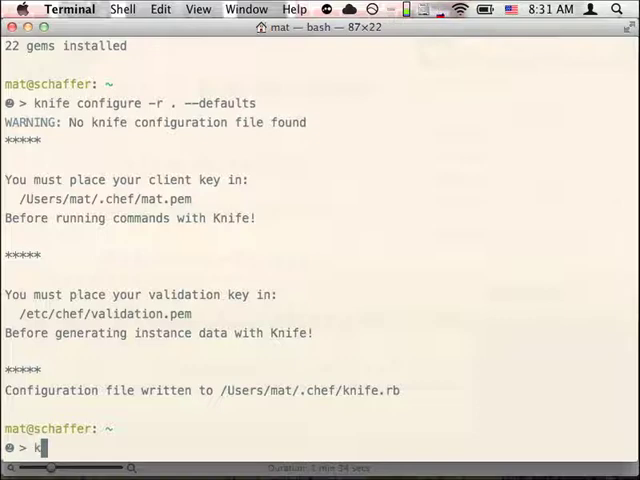
{"action": "type", "text": "nife kitc"}
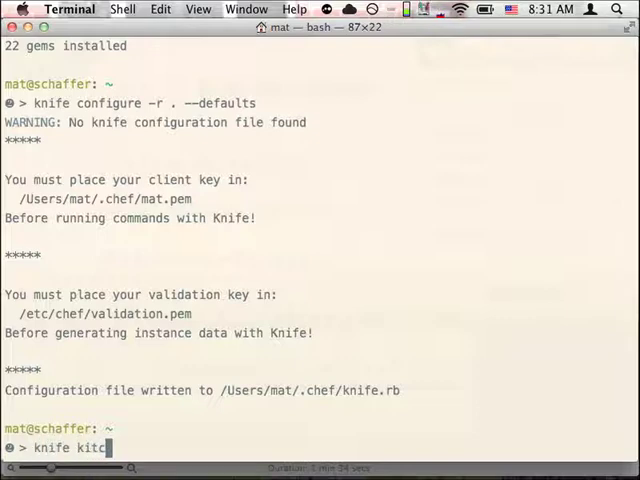
{"action": "type", "text": "hen solodemo"}
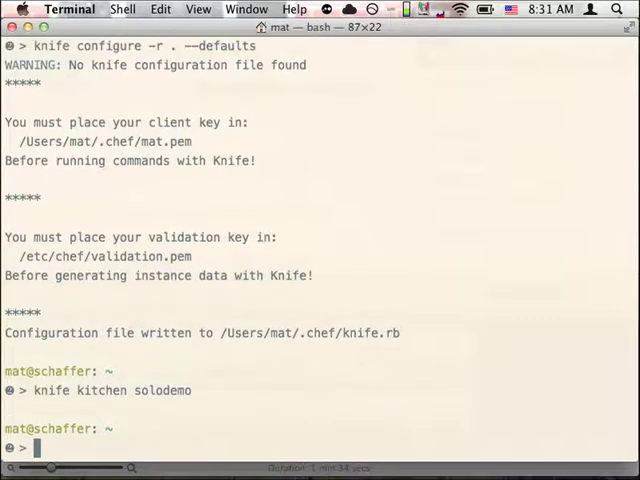
{"action": "type", "text": "cd solodemo/"}
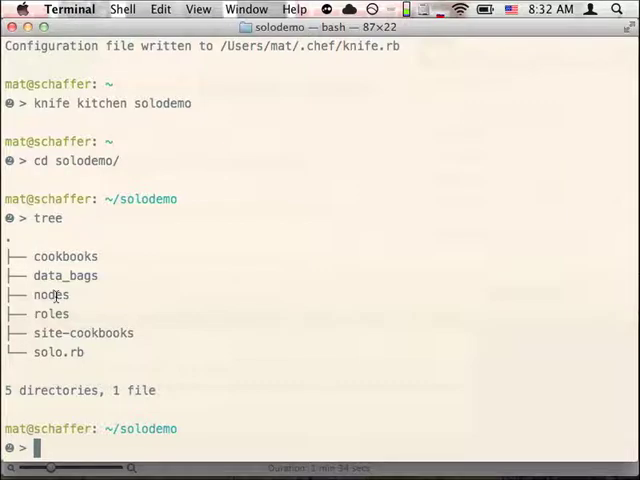
{"action": "left_click", "coordinate": [66, 8]}
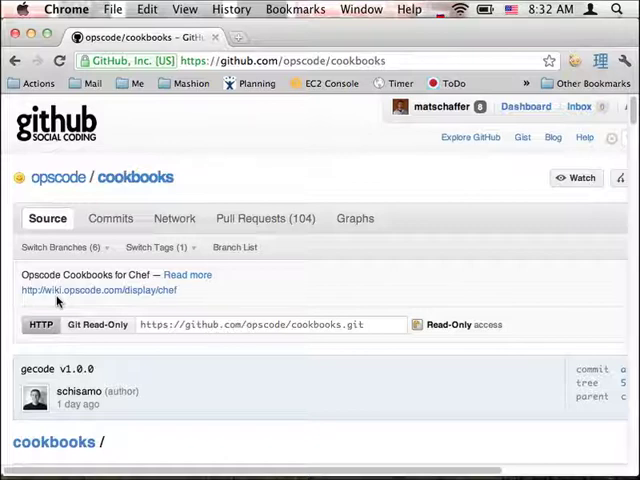
- Scroll through Opscode's cookbook listing past entries like apache2 and application
{"action": "scroll", "scroll_direction": "down", "scroll_amount": 3}
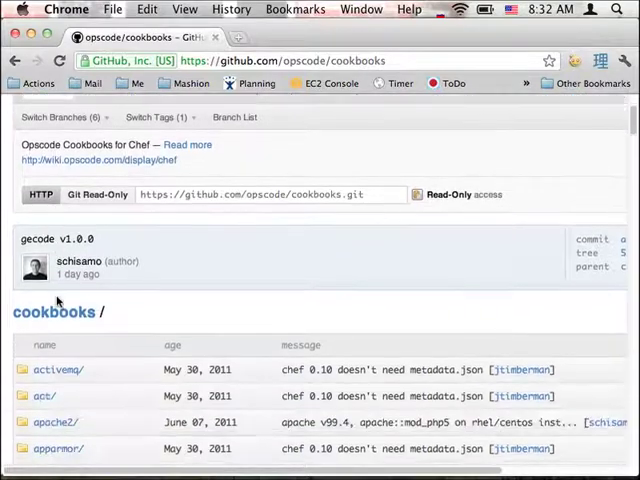
{"action": "scroll", "scroll_direction": "down", "scroll_amount": 3}
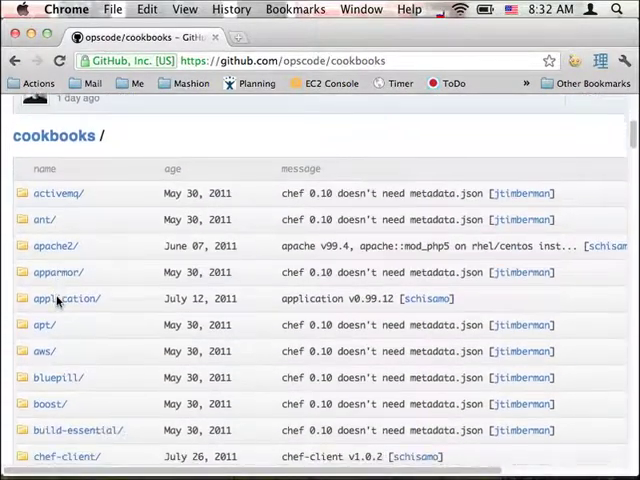
{"action": "scroll", "scroll_direction": "down", "scroll_amount": 3}
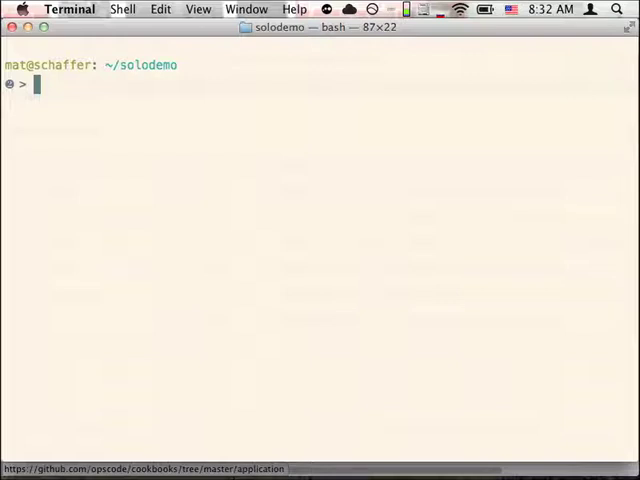
- Create an nginx cookbook skeleton inside the cookbooks folder
{"action": "type", "text": "knife cook"}
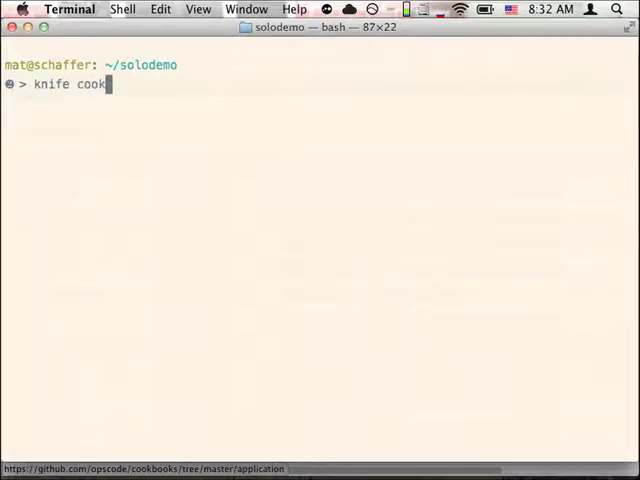
{"action": "type", "text": "book create"}
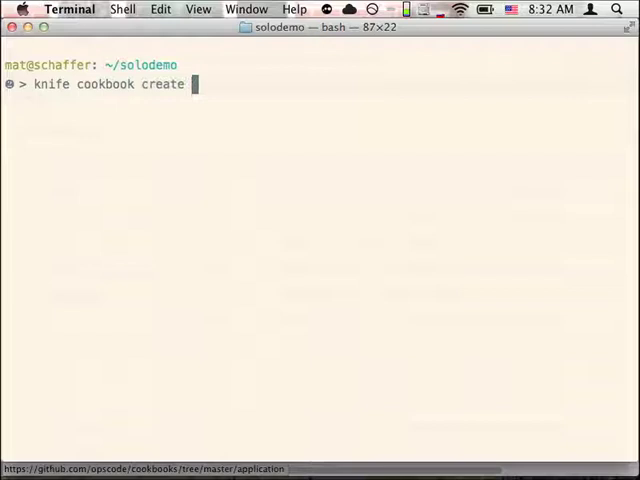
{"action": "type", "text": "nginx -o coo"}
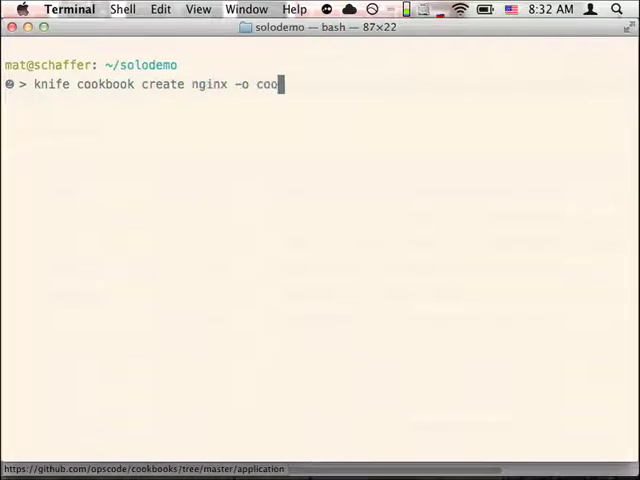
{"action": "type", "text": "kbooks"}
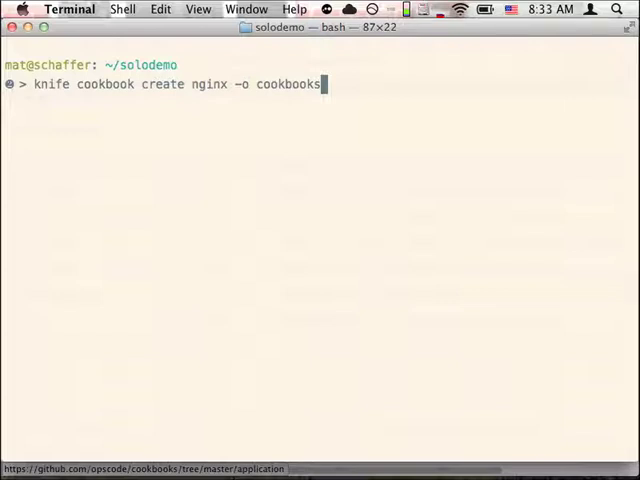
{"action": "key", "text": "Return"}
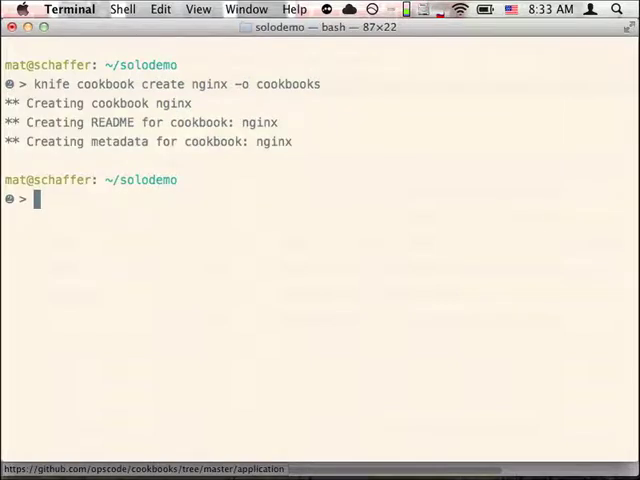
- Launch the Redcar editor on the solodemo project folder
{"action": "type", "text": "red"}
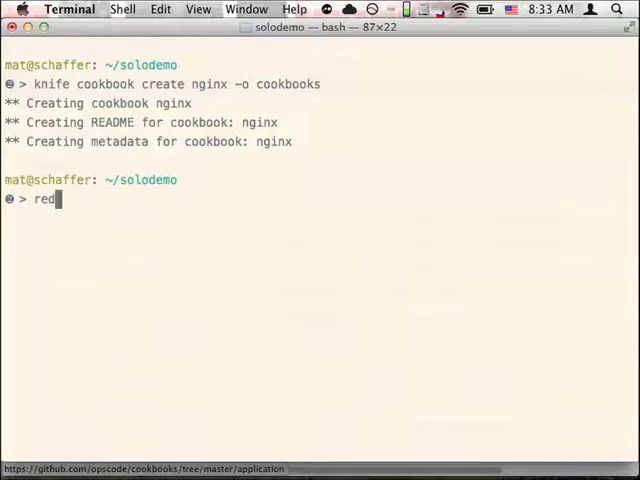
{"action": "type", "text": "car ."}
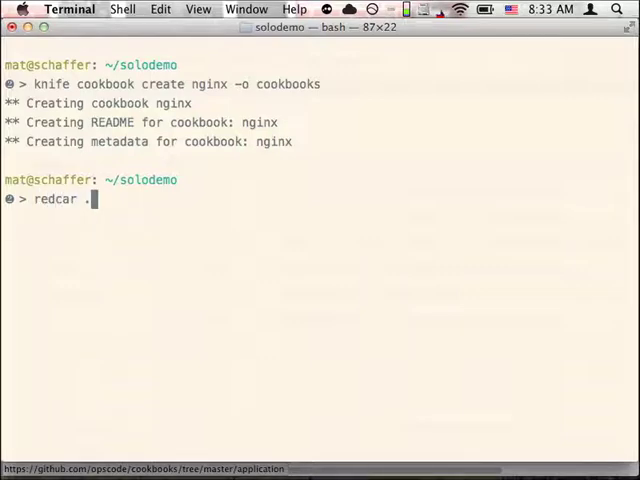
{"action": "key", "text": "enter"}
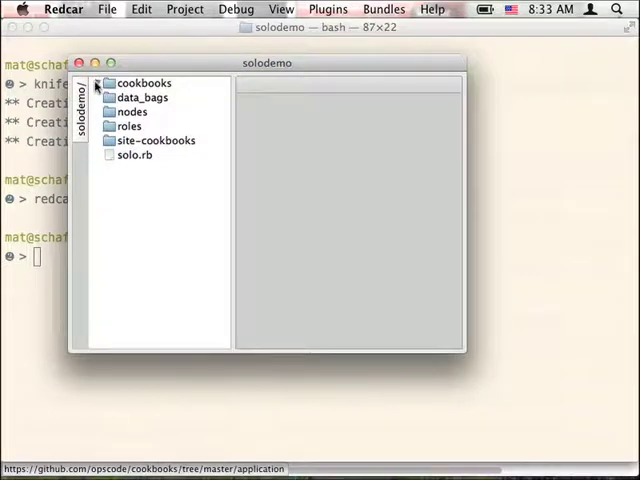
- Expand cookbooks > nginx > recipes and open default.rb for editing
{"action": "left_click", "coordinate": [110, 84]}
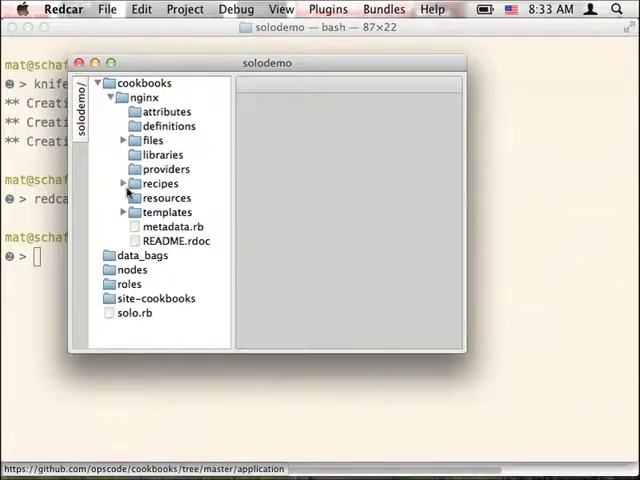
{"action": "left_click", "coordinate": [124, 184]}
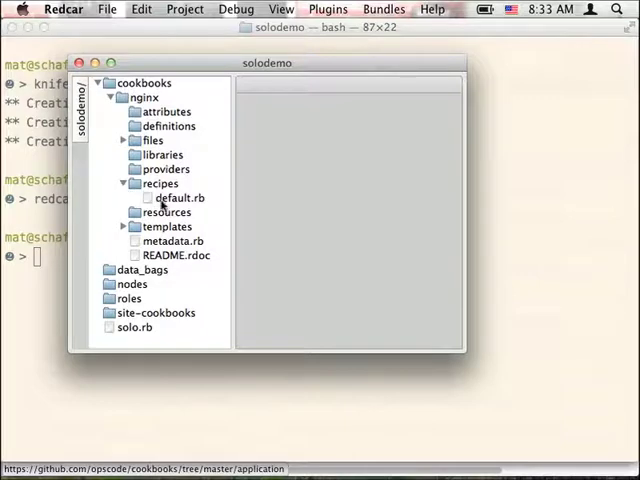
{"action": "double_click", "coordinate": [180, 196]}
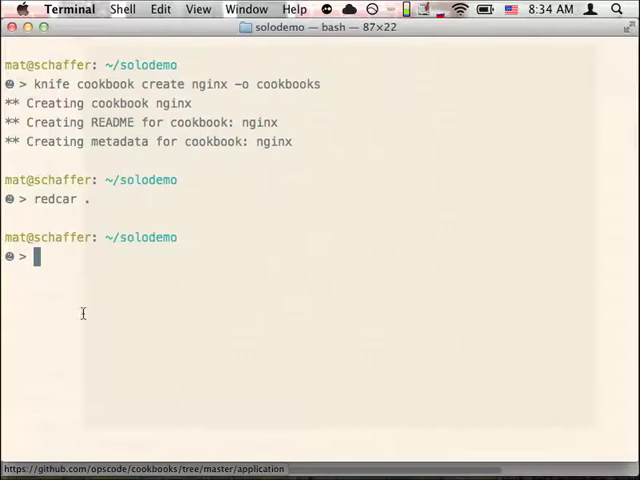
{"action": "mouse_move", "coordinate": [148, 312]}
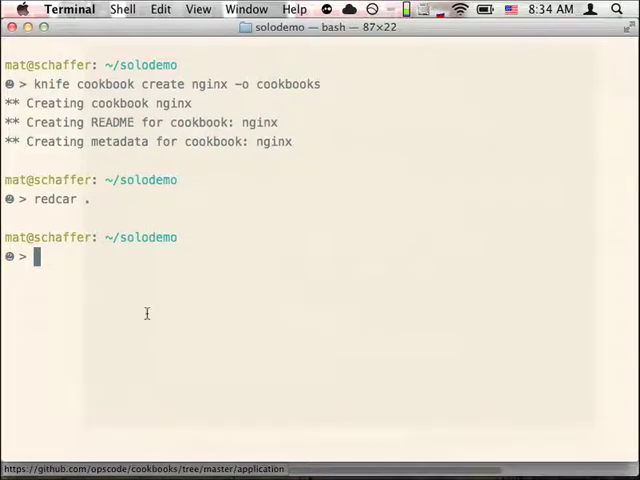
{"action": "type", "text": "knife pre"}
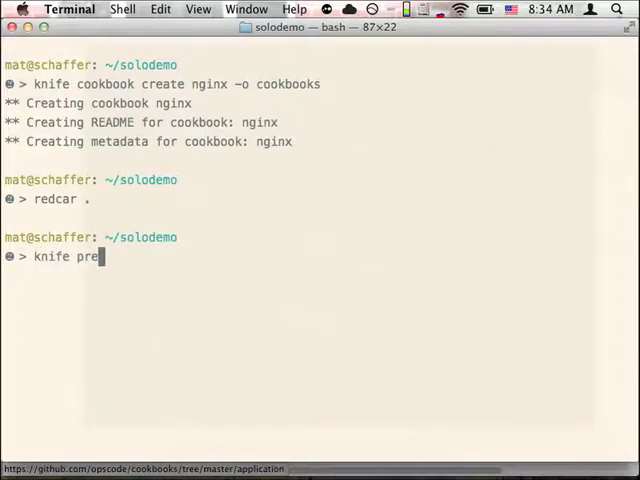
{"action": "type", "text": "pare ubuntu@"}
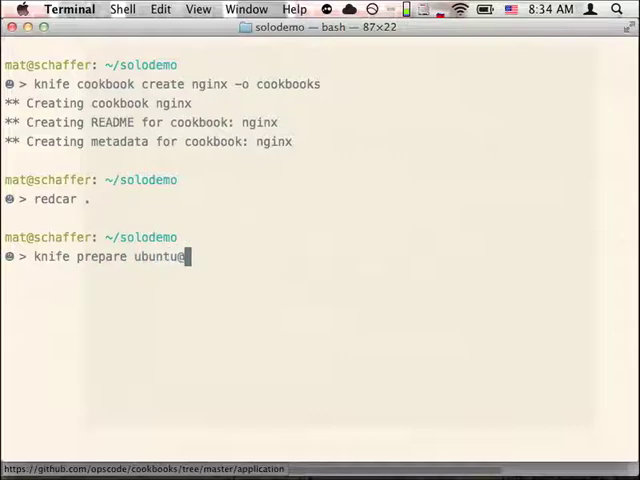
{"action": "type", "text": "192.168.56.10"}
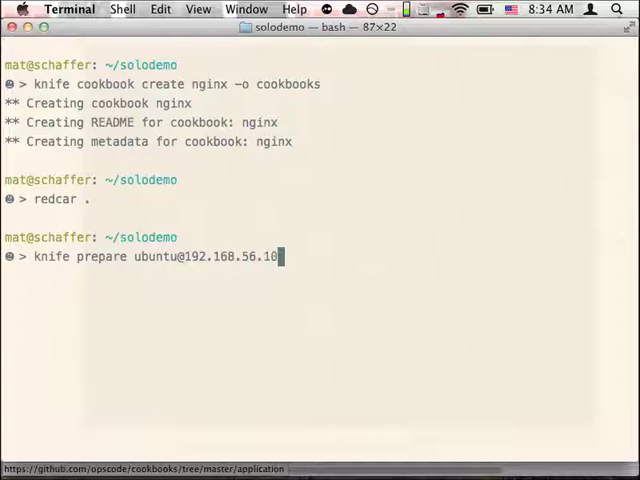
{"action": "key", "text": "Return"}
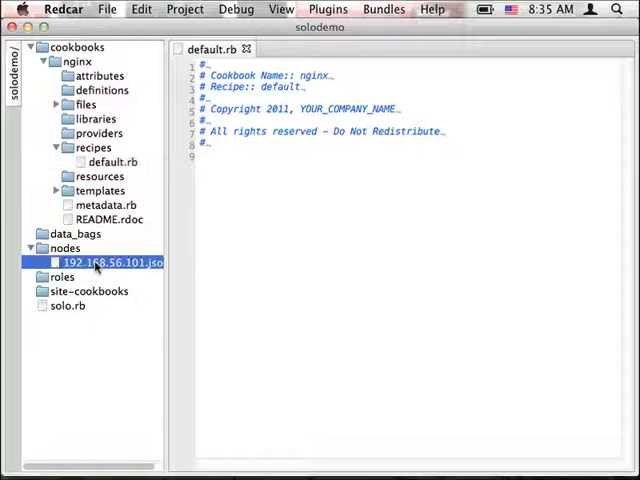
- Open nodes/192.168.56.101.json and set its run_list to recipe[nginx]
{"action": "double_click", "coordinate": [104, 262]}
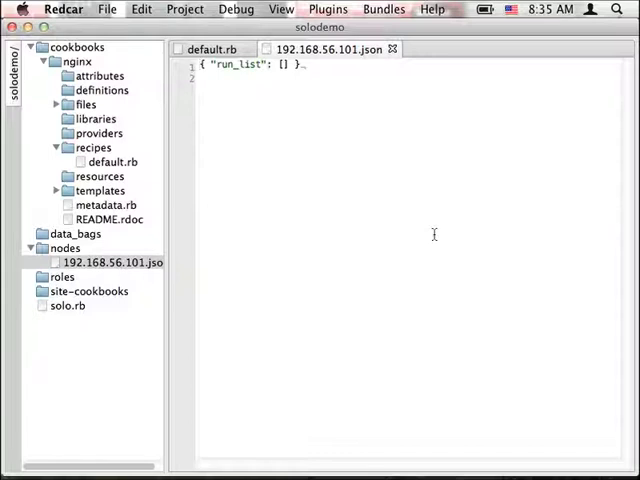
{"action": "mouse_move", "coordinate": [272, 48]}
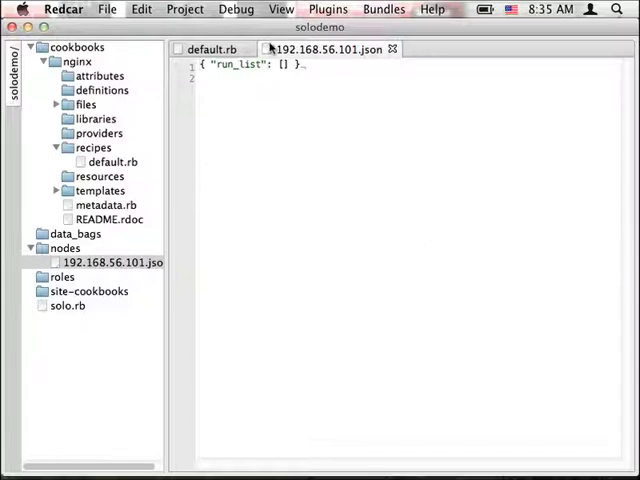
{"action": "type", "text": "re\""}
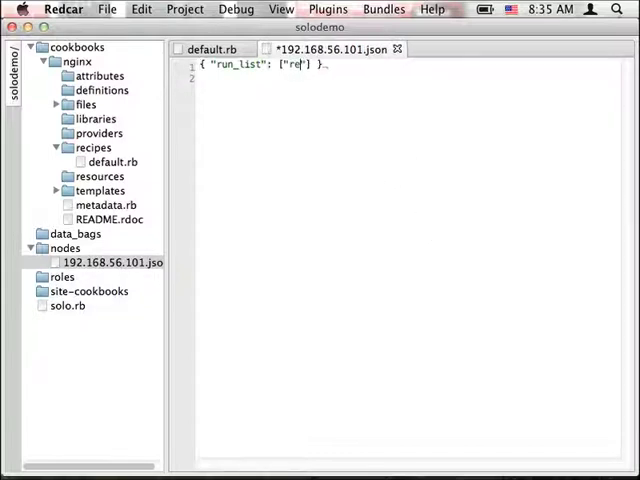
{"action": "type", "text": "cipe[nginx]"}
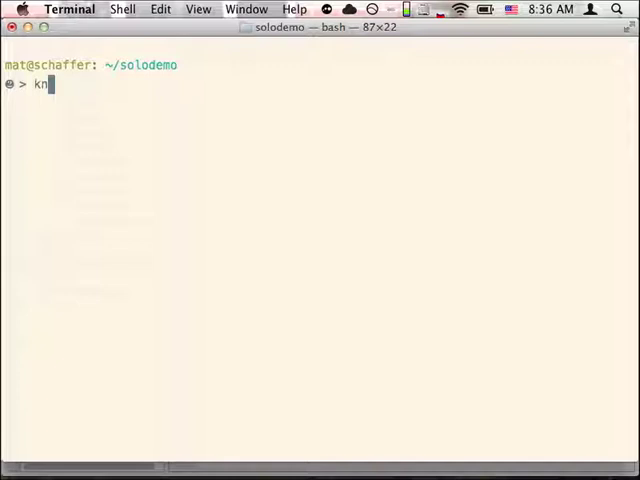
{"action": "type", "text": "ife cook"}
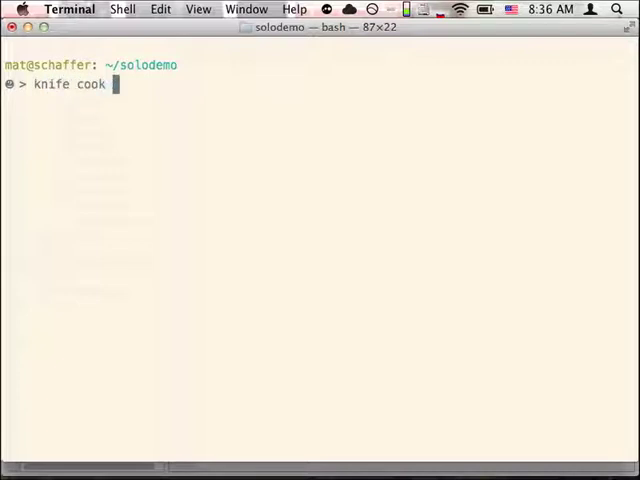
{"action": "type", "text": "ubuntu@192.168.56.101"}
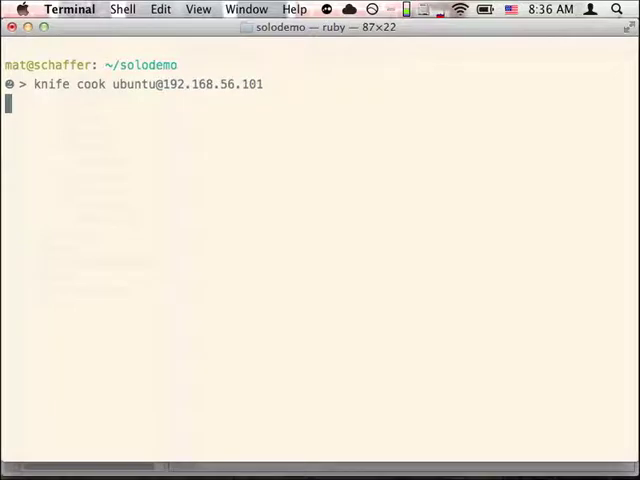
{"action": "key", "text": "Return"}
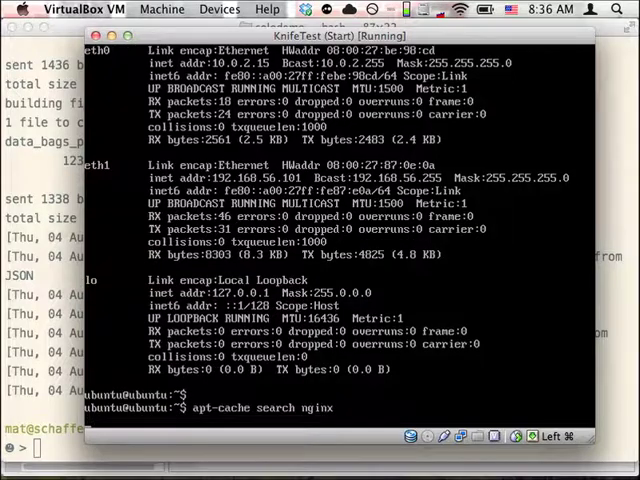
- Run apt-cache search nginx in the VM console
{"action": "key", "text": "Return"}
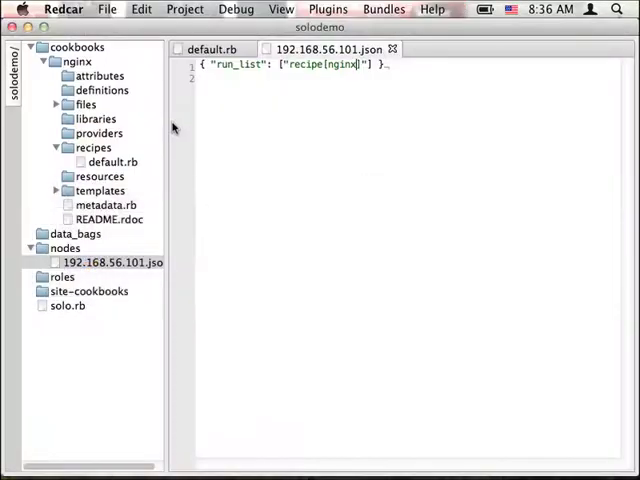
- Add a package 'nginx' line to default.rb below the header comments
{"action": "left_click", "coordinate": [204, 48]}
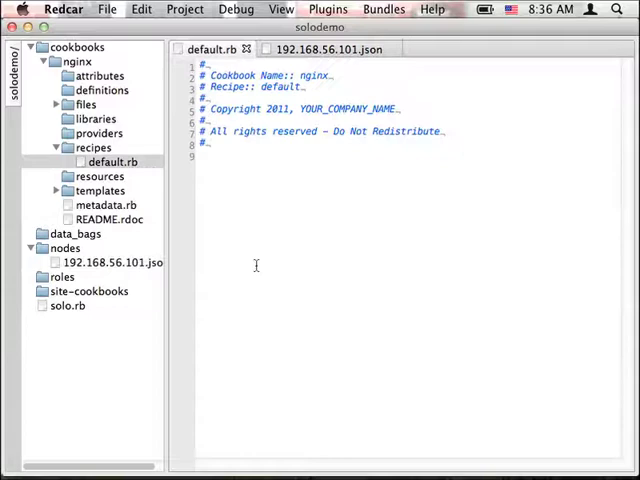
{"action": "key", "text": "Return"}
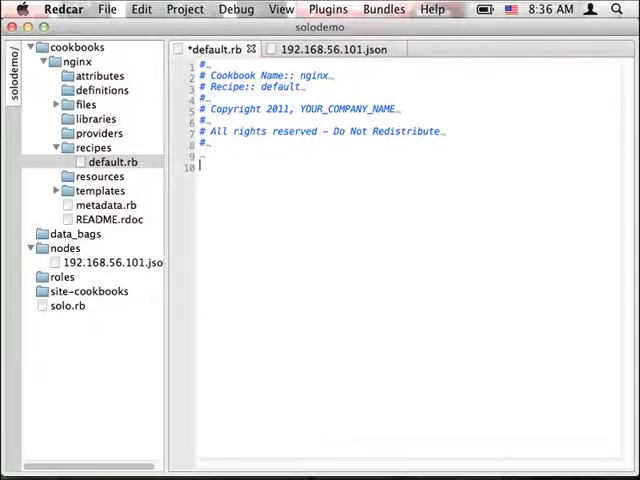
{"action": "type", "text": "pack"}
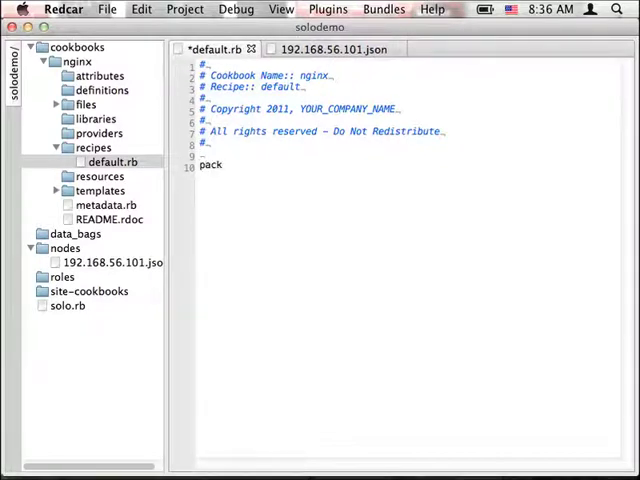
{"action": "type", "text": "age 'ngin'"}
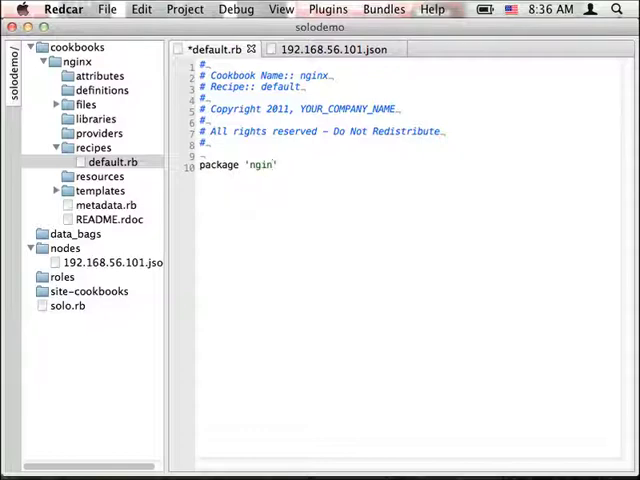
{"action": "type", "text": "x'"}
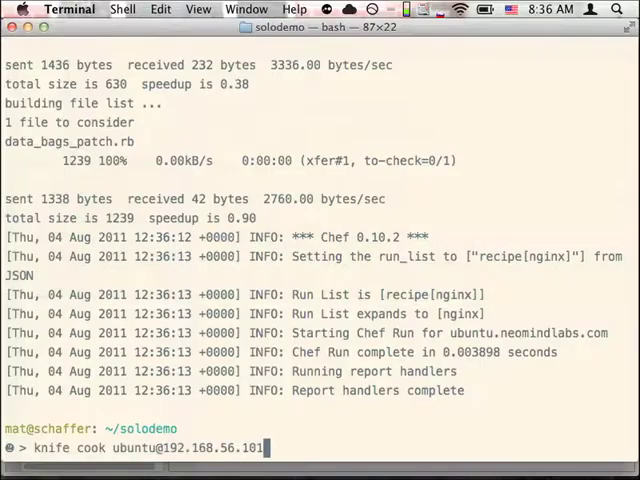
{"action": "key", "text": "Return"}
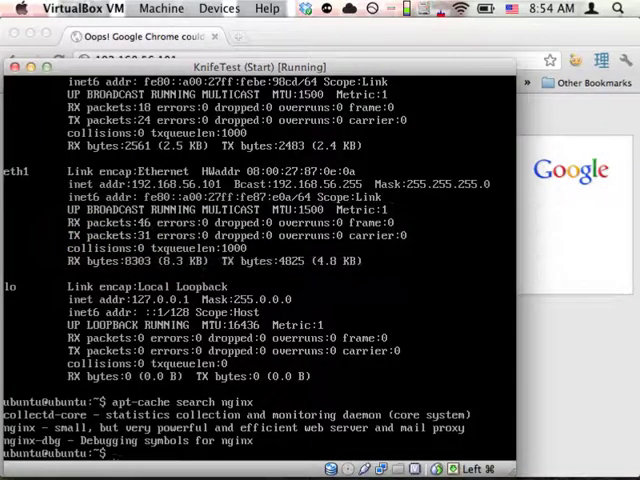
- List /etc on the VM to inspect installed nginx configuration files
{"action": "type", "text": "ls /et"}
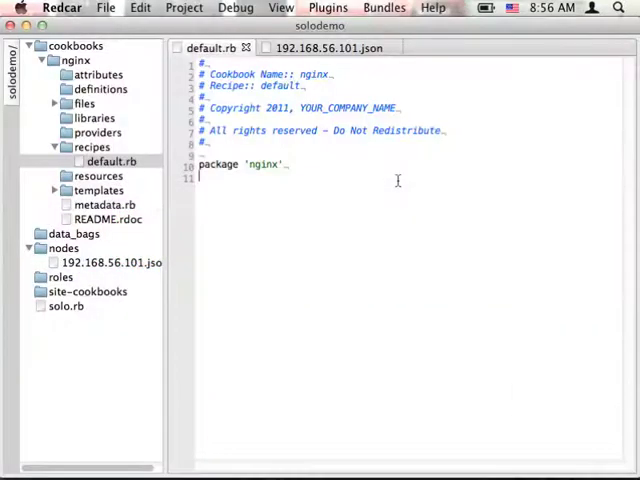
- Write a service 'nginx' do ... end block with supports :status under the package line
{"action": "type", "text": "serv"}
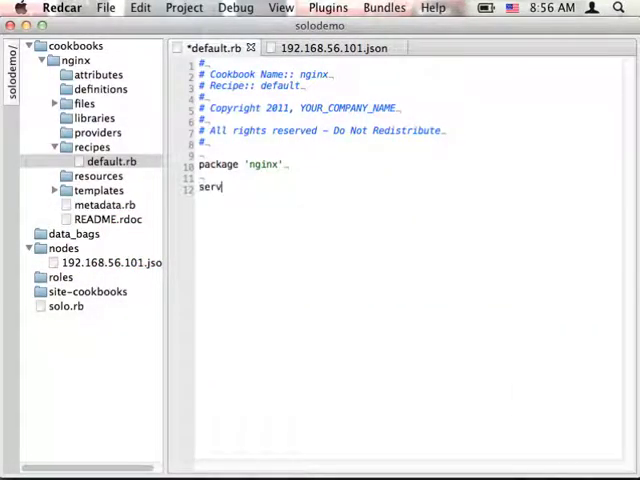
{"action": "type", "text": "ice 'nginx'"}
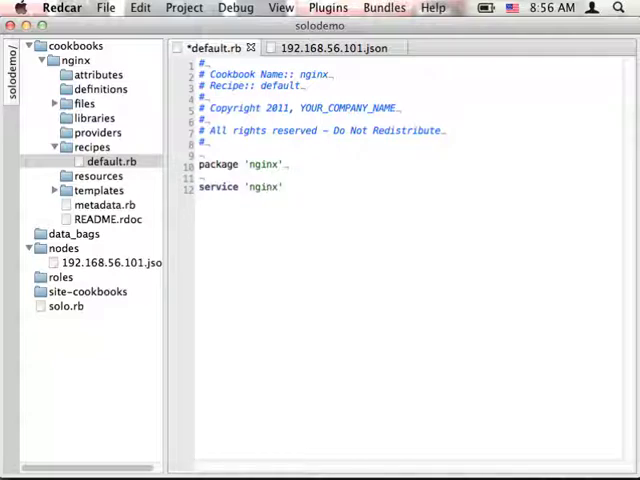
{"action": "type", "text": "do"}
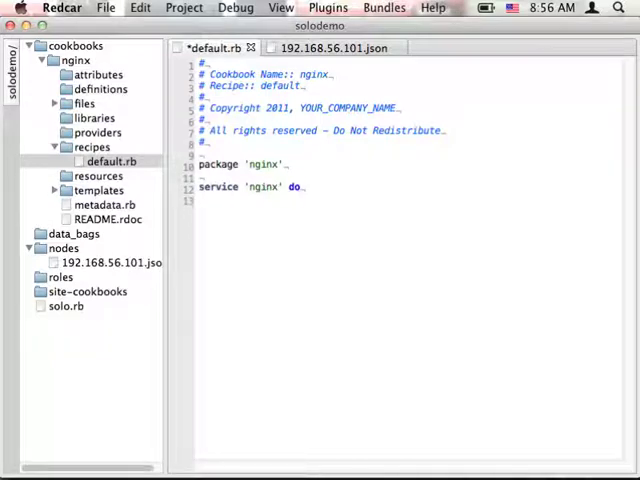
{"action": "type", "text": "end"}
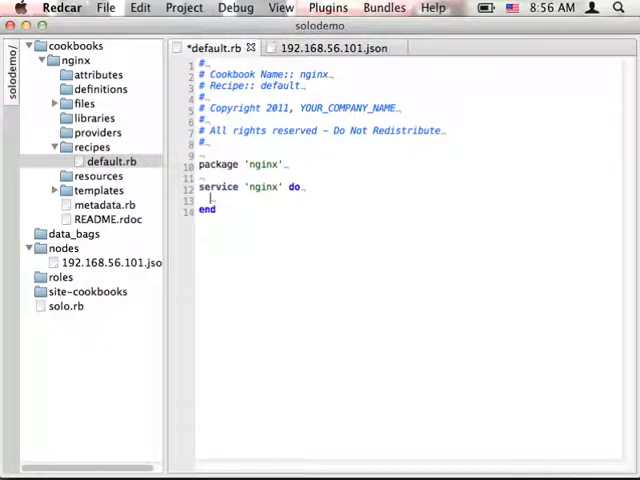
{"action": "type", "text": "ser"}
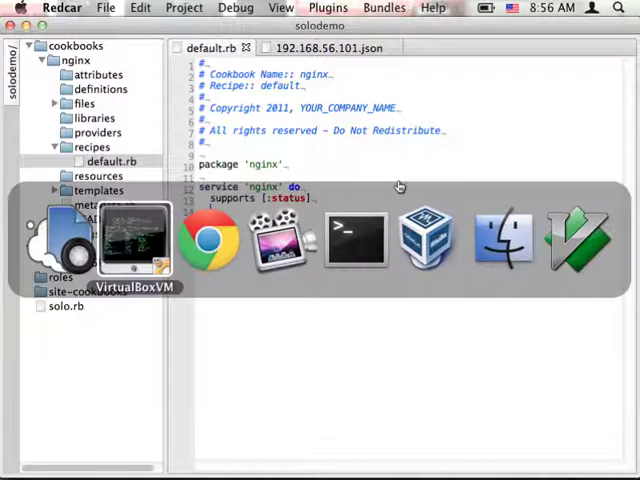
{"action": "left_click", "coordinate": [356, 236]}
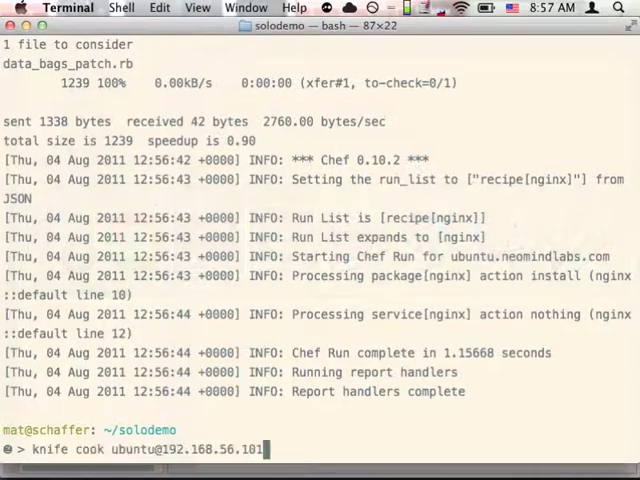
{"action": "key", "text": "Return"}
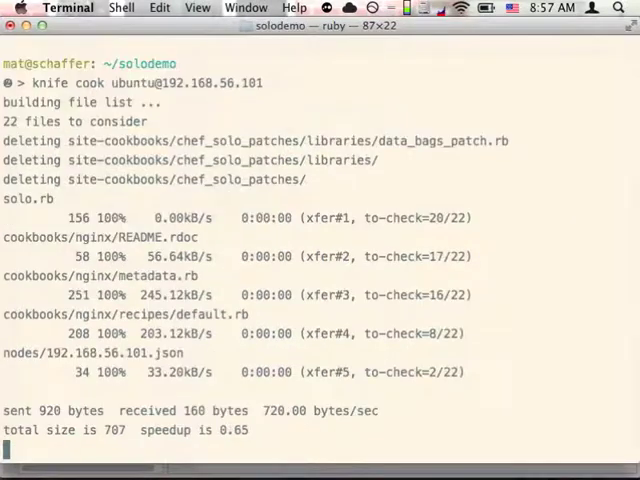
{"action": "scroll", "scroll_direction": "down", "scroll_amount": 3}
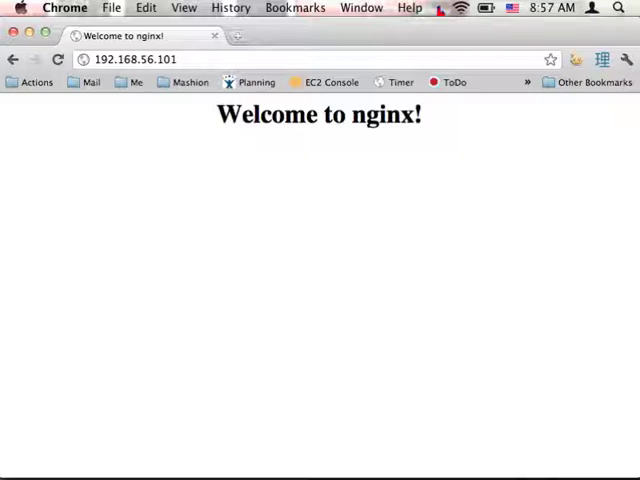
{"action": "mouse_move", "coordinate": [292, 168]}
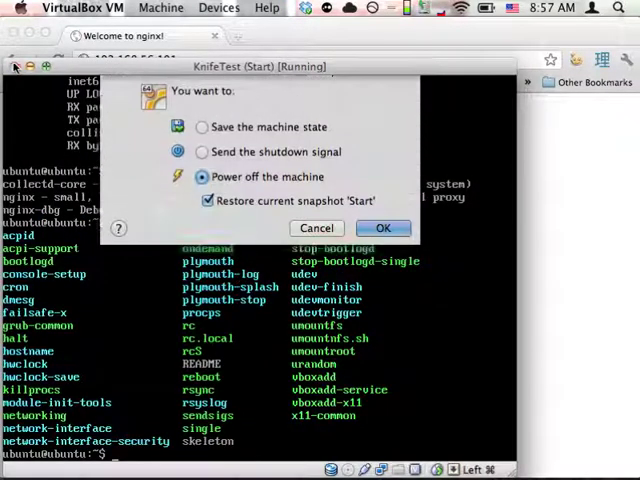
- Power off KnifeTest, restoring its 'Start' snapshot, and return to VirtualBox Manager
{"action": "left_click", "coordinate": [384, 228]}
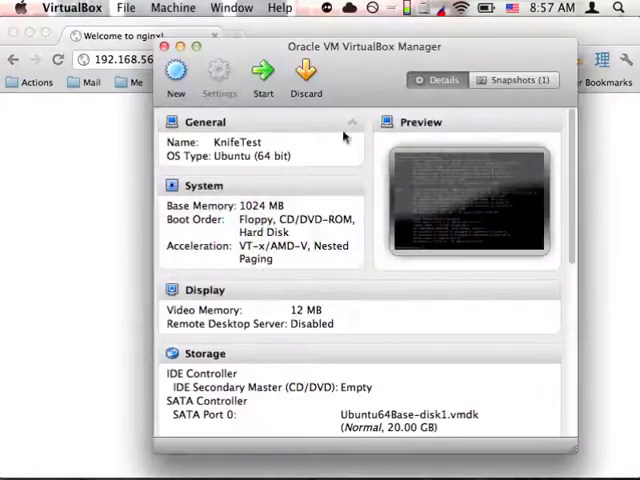
{"action": "left_click", "coordinate": [262, 76]}
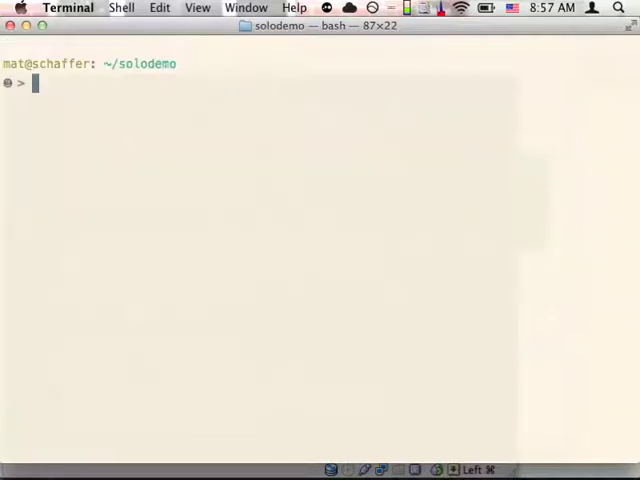
{"action": "type", "text": "knife prepare ubuntu@192.168.56.101"}
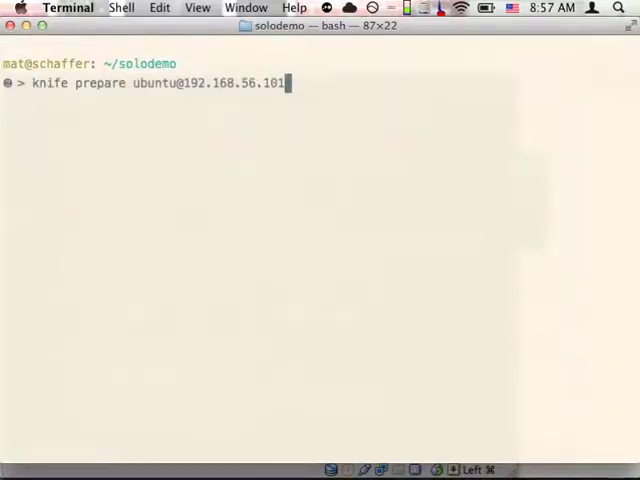
{"action": "key", "text": "Return"}
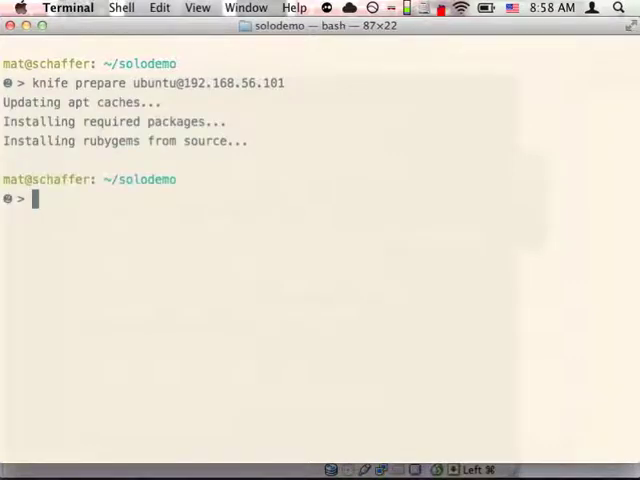
{"action": "type", "text": "knife cook ubuntu@192.168.56.101"}
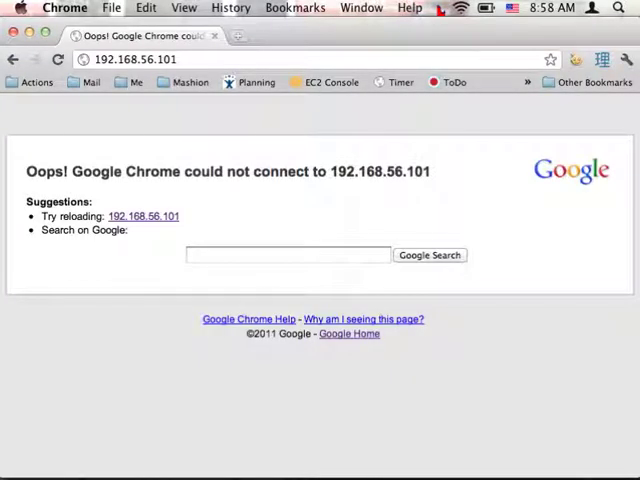
{"action": "left_click", "coordinate": [132, 240]}
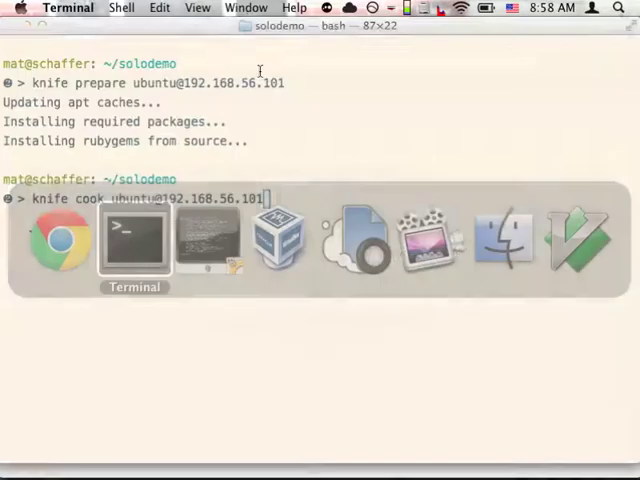